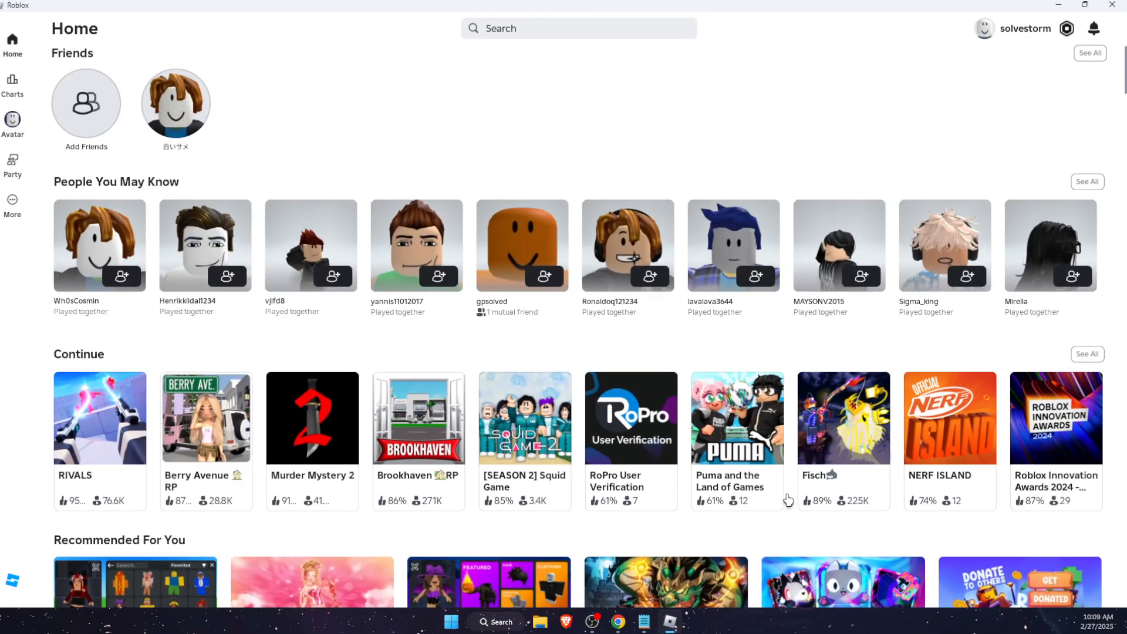
mouse_move(1022, 90)
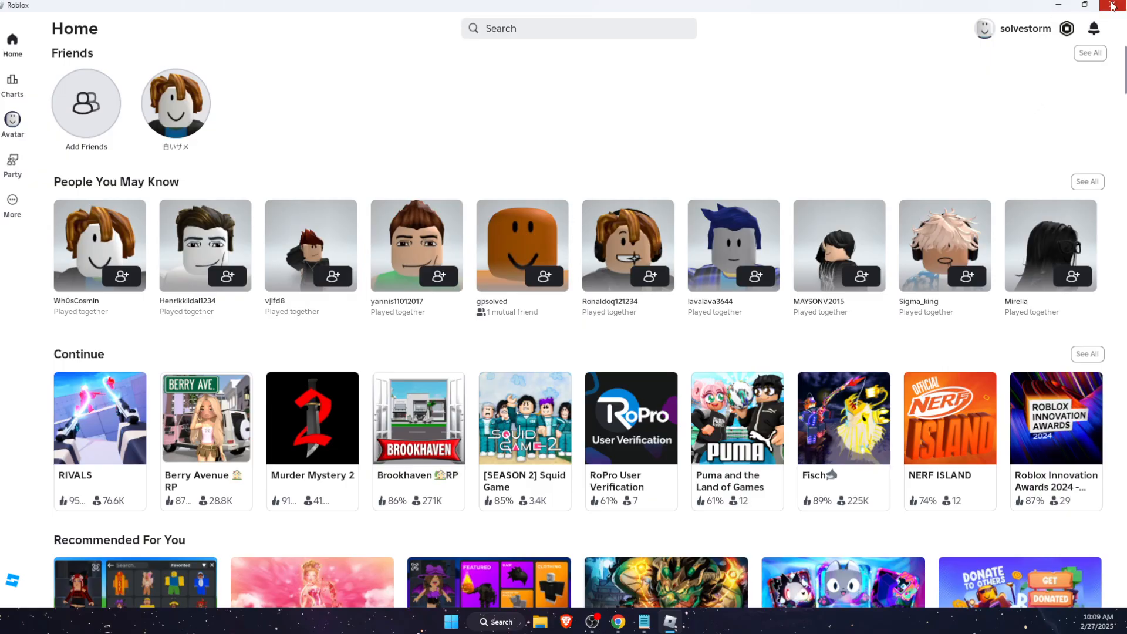
Step: Close the Roblox app window
click(1114, 5)
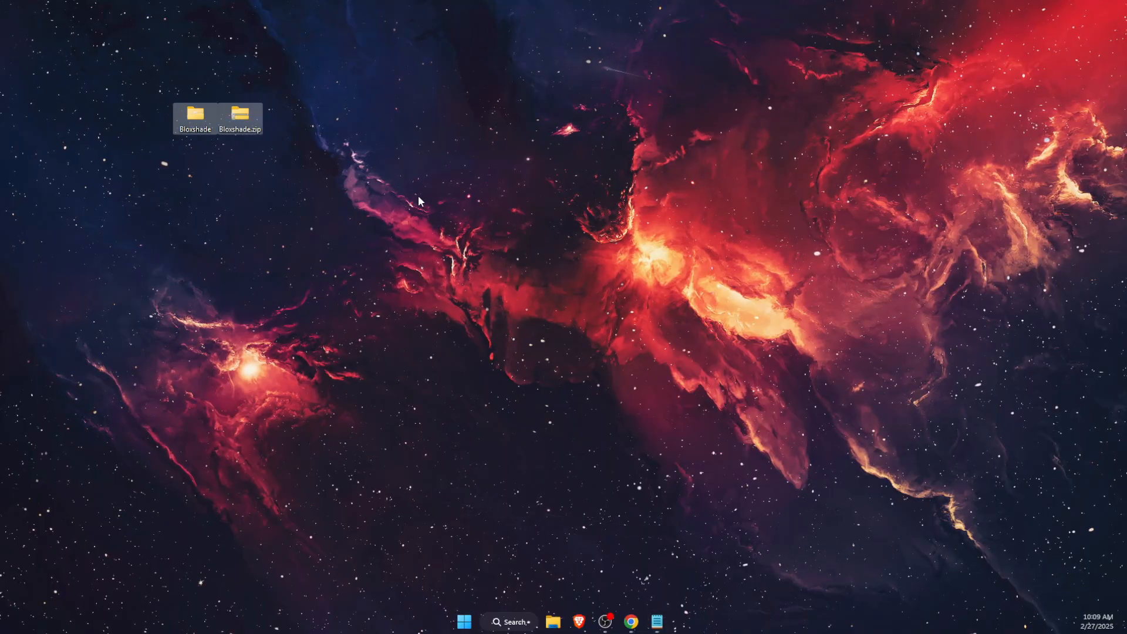
mouse_move(223, 141)
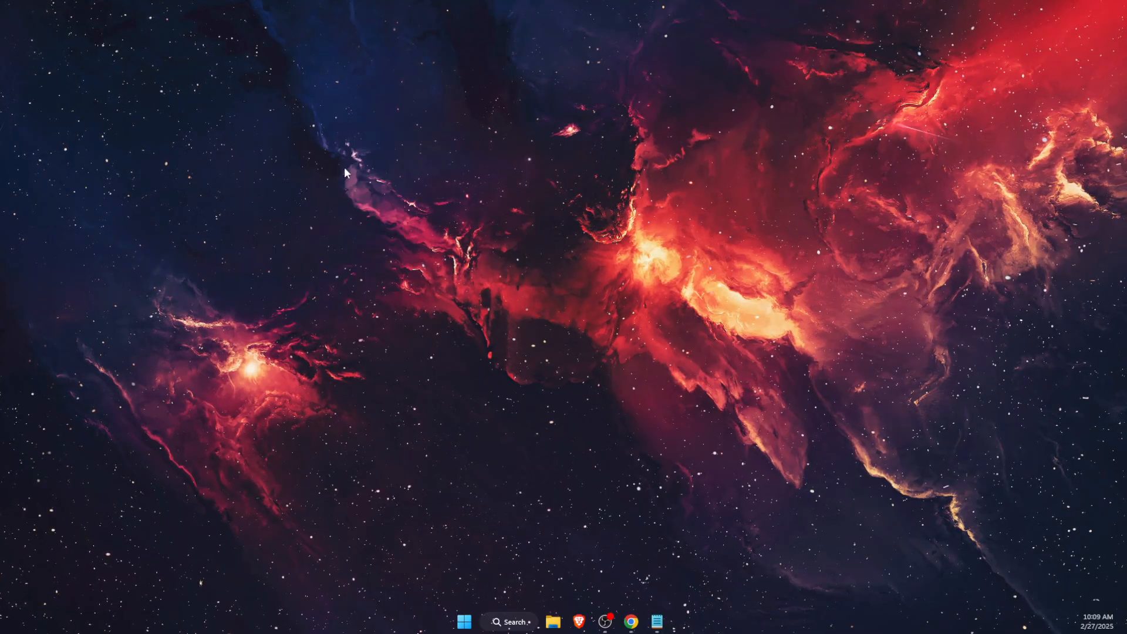
Step: Search Windows from the taskbar for 'bloxshade'
click(509, 622)
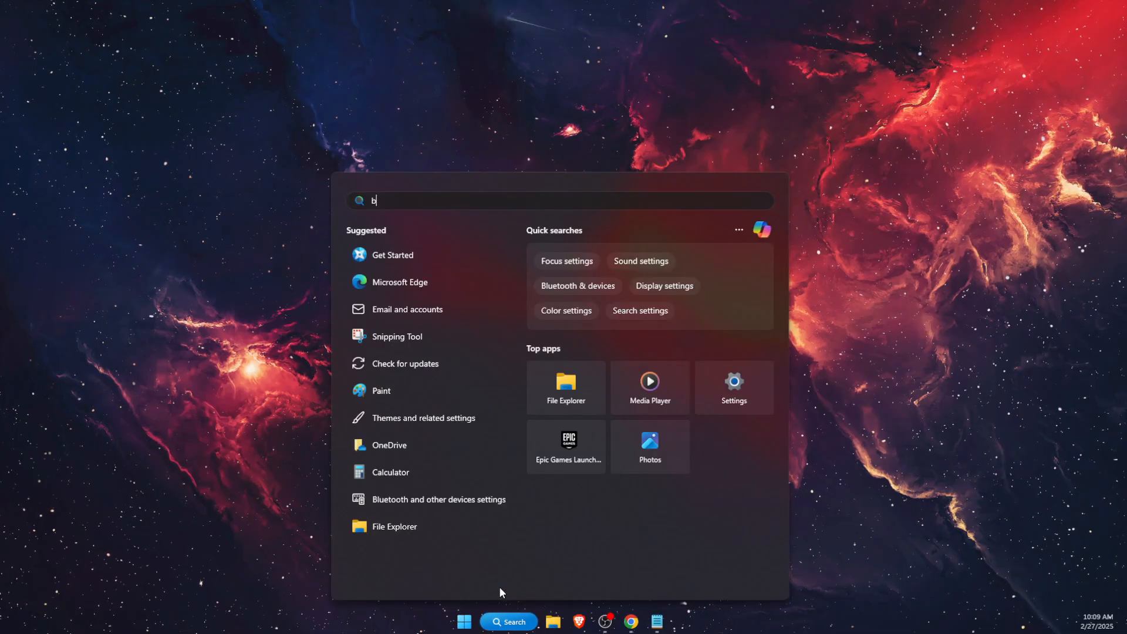
text(loxflip)
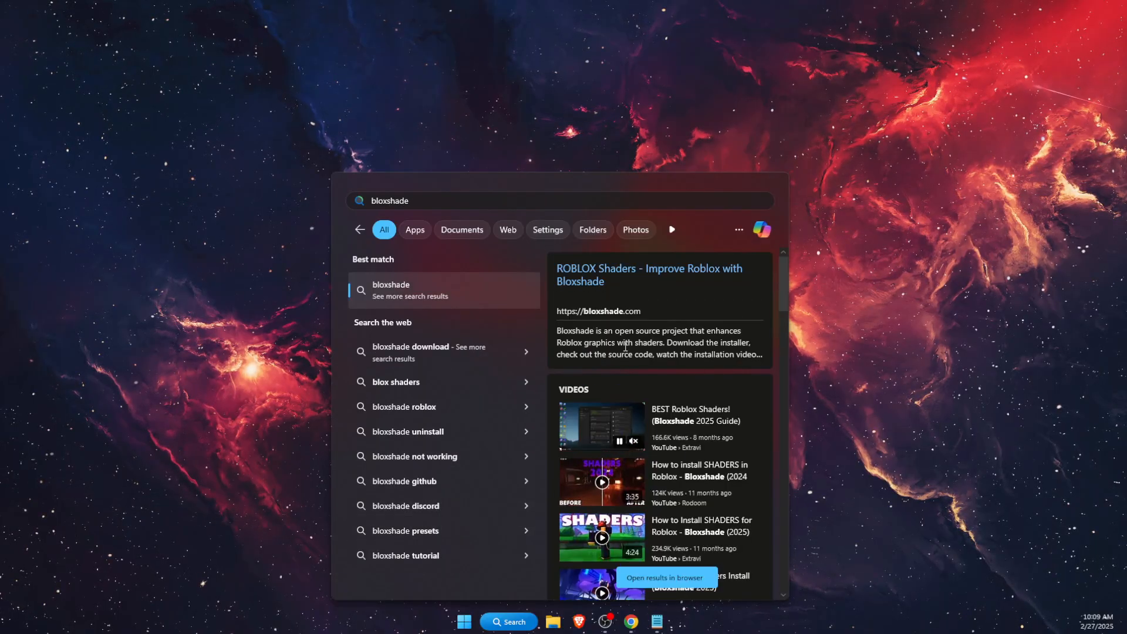
mouse_move(967, 359)
text(%localappdata%)
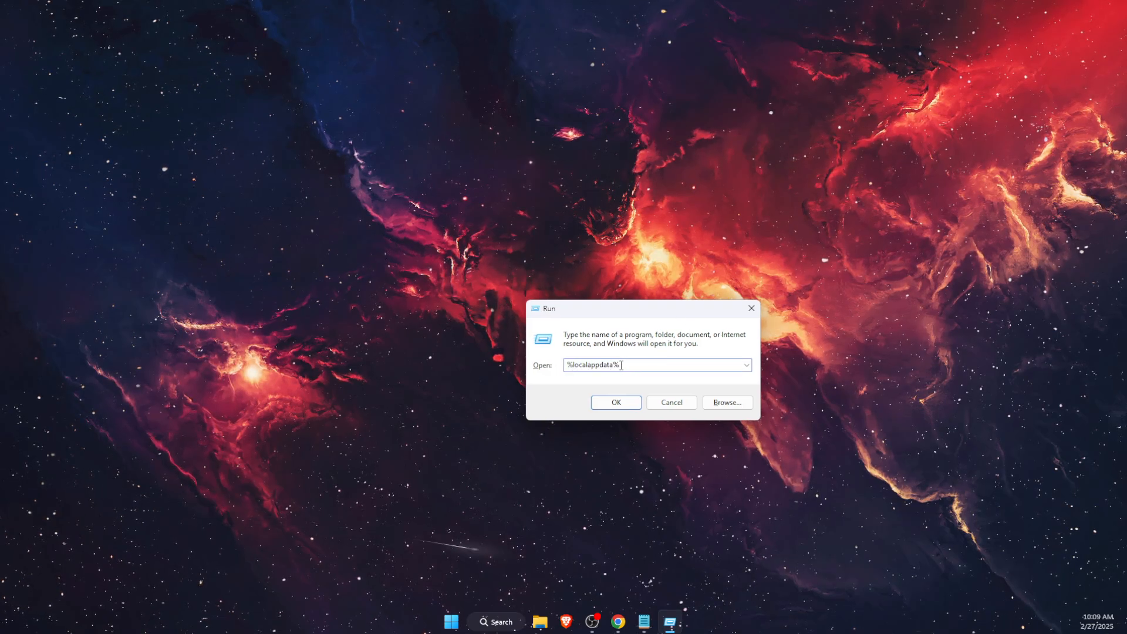
Step: Open %localappdata% from Run, restore the window, and browse the Local folder list
click(615, 402)
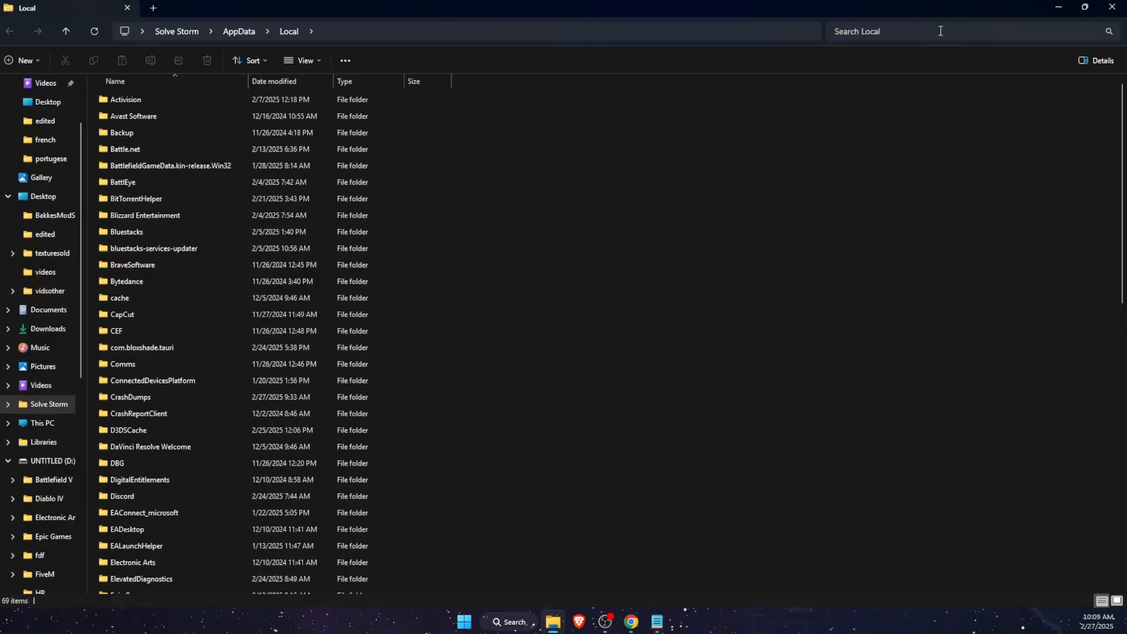
click(1087, 7)
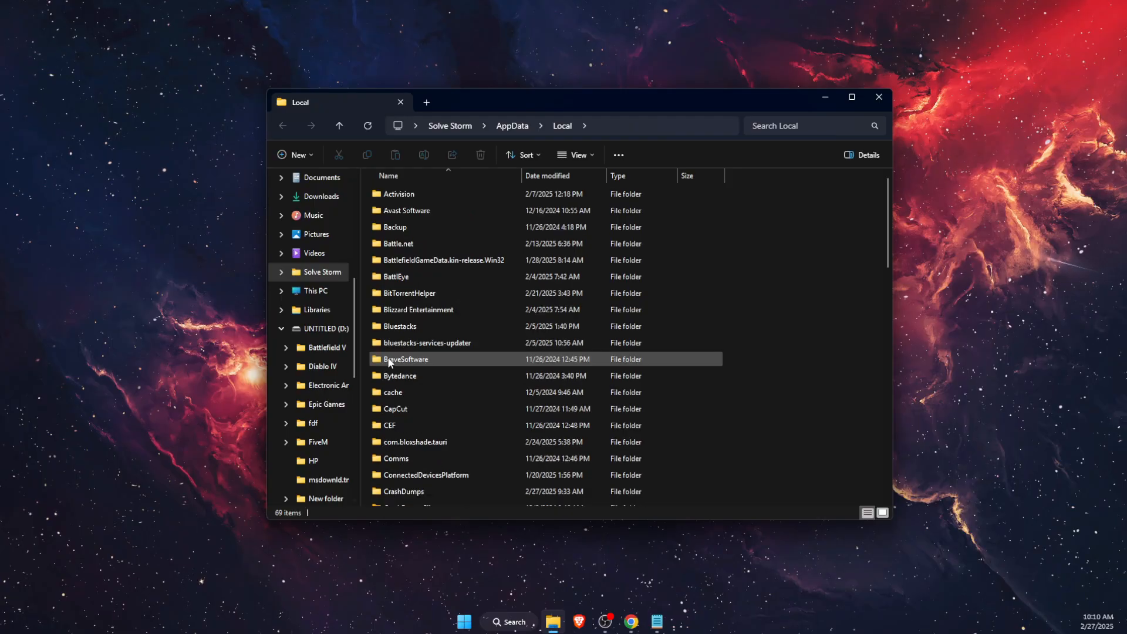
scroll(up, 3)
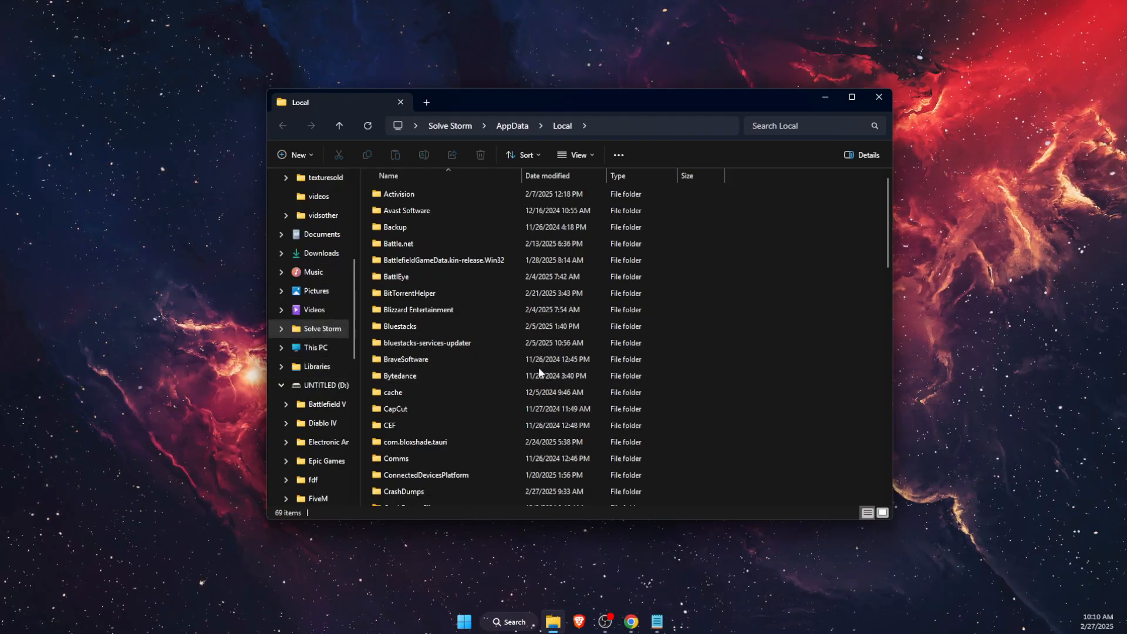
click(400, 425)
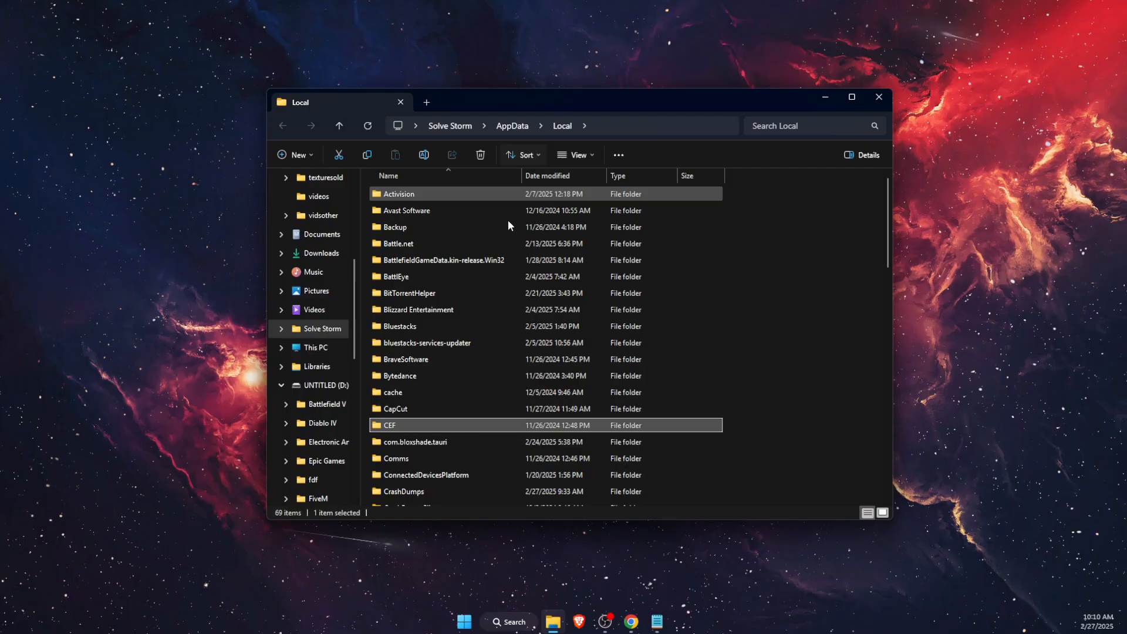
scroll(down, 3)
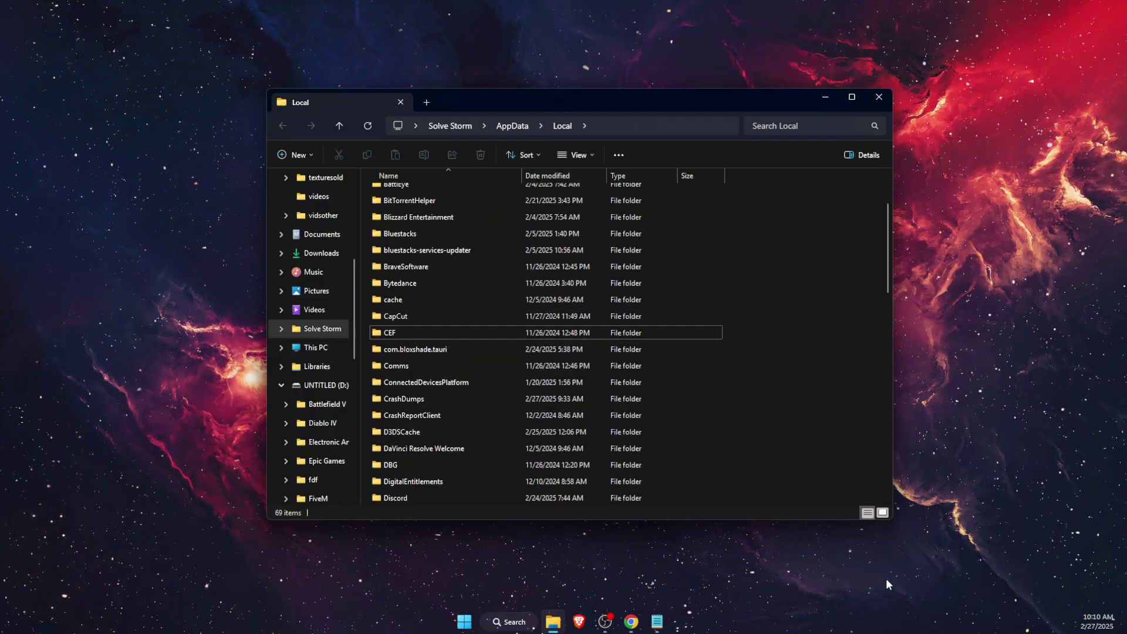
scroll(down, 3)
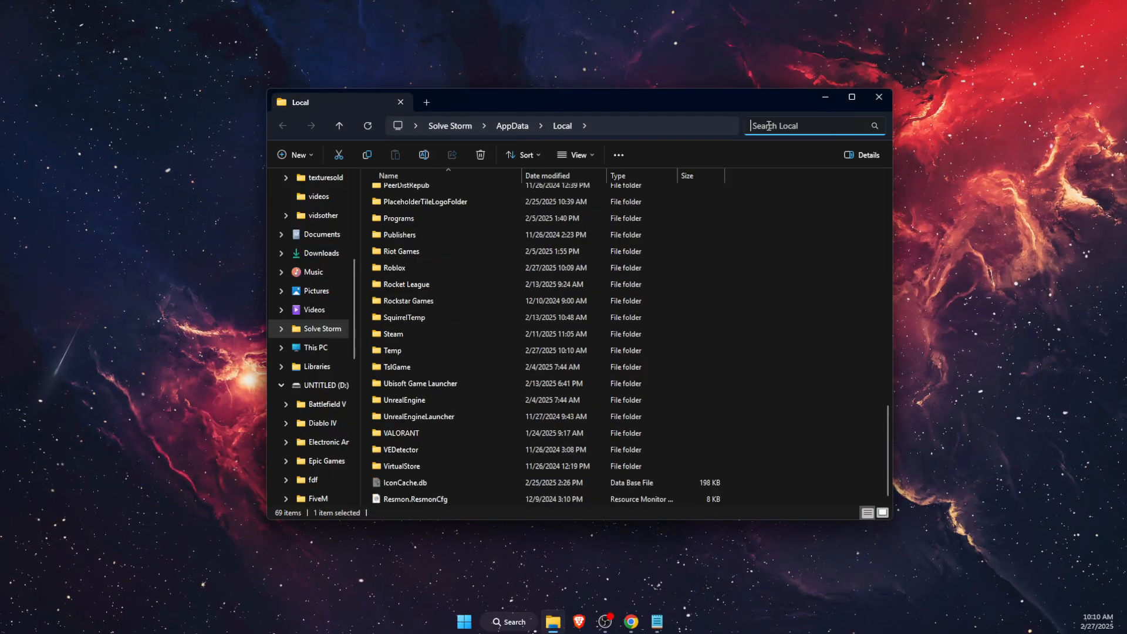
Step: Search the Local folder for 'bloxs' to locate com.bloxshade.tauri
text(blox)
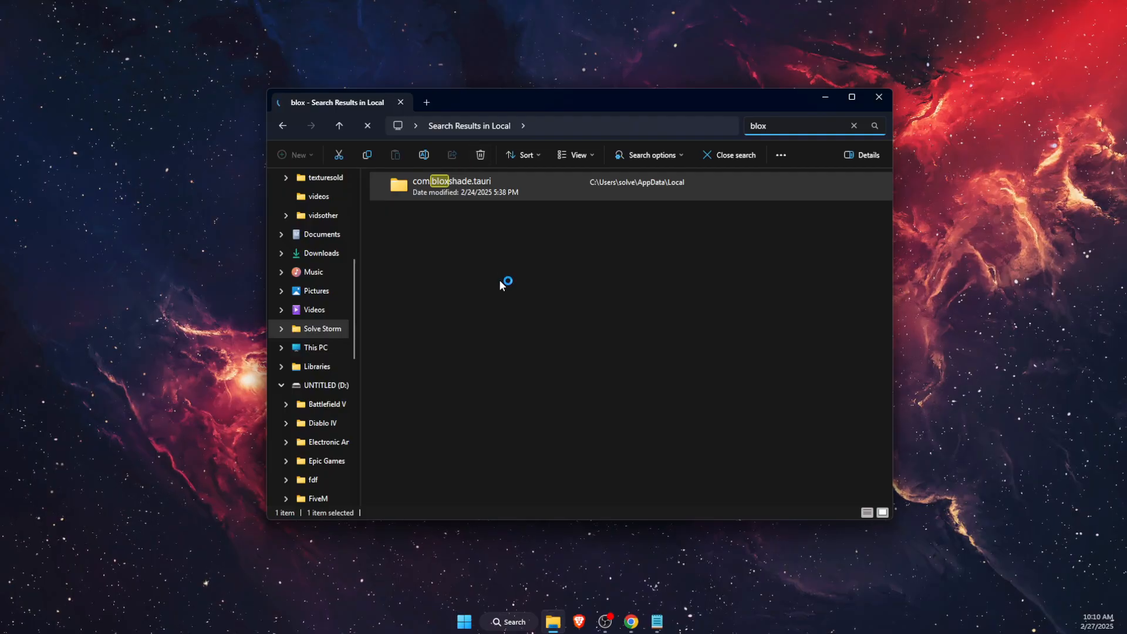
text(s)
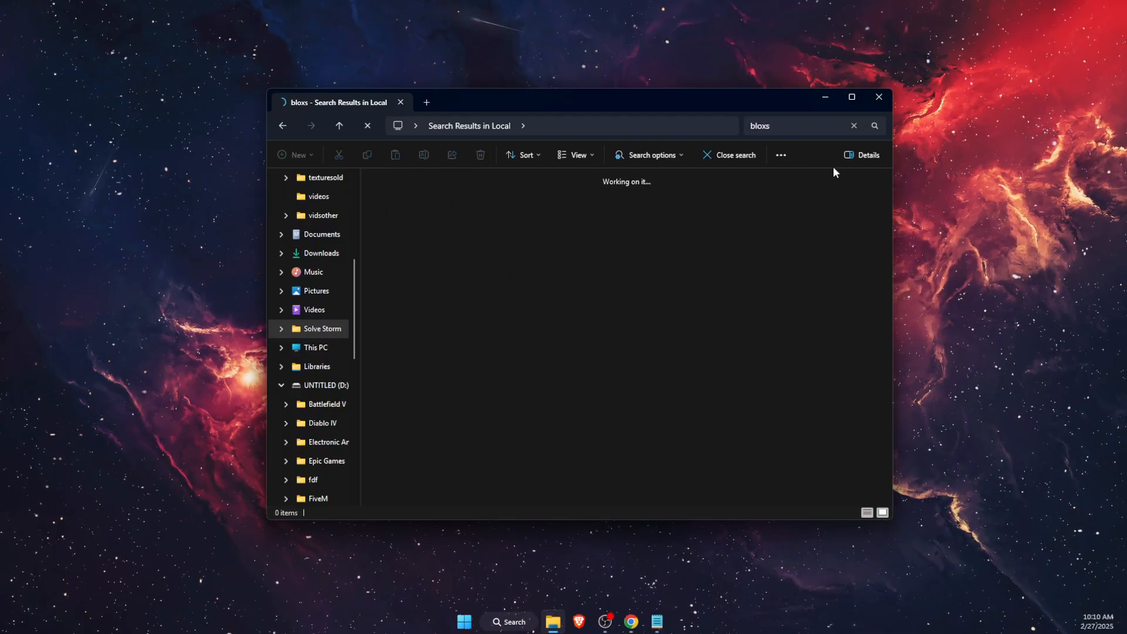
click(878, 97)
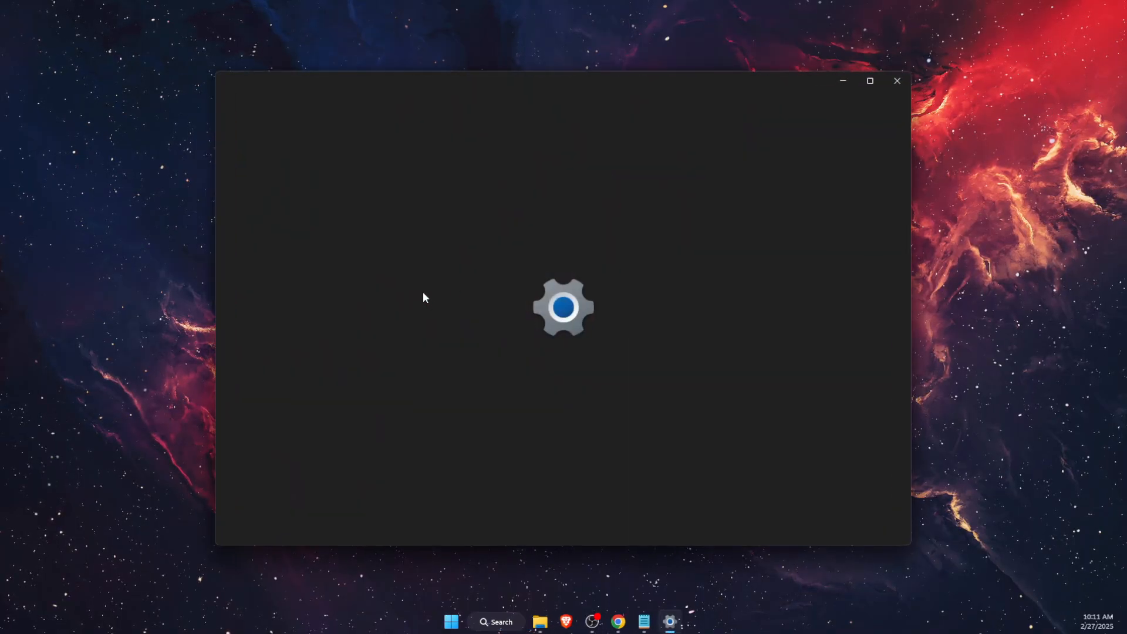
mouse_move(557, 239)
text(r)
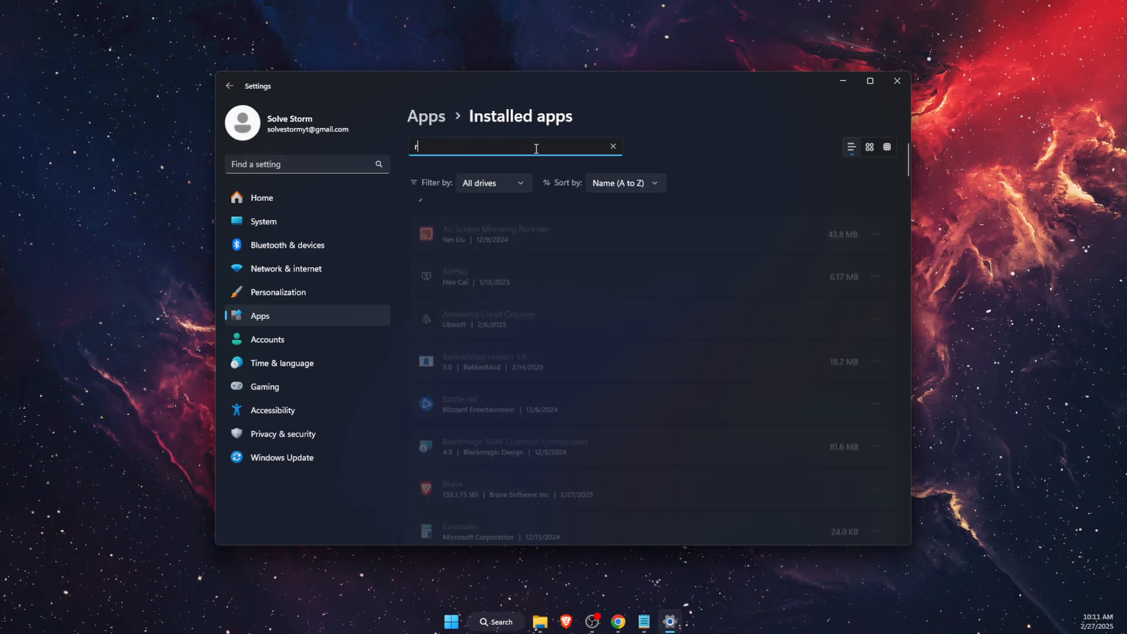
Step: Find Roblox and Roblox Player under Installed apps via a 'roblox' search, then close Settings
text(oblox)
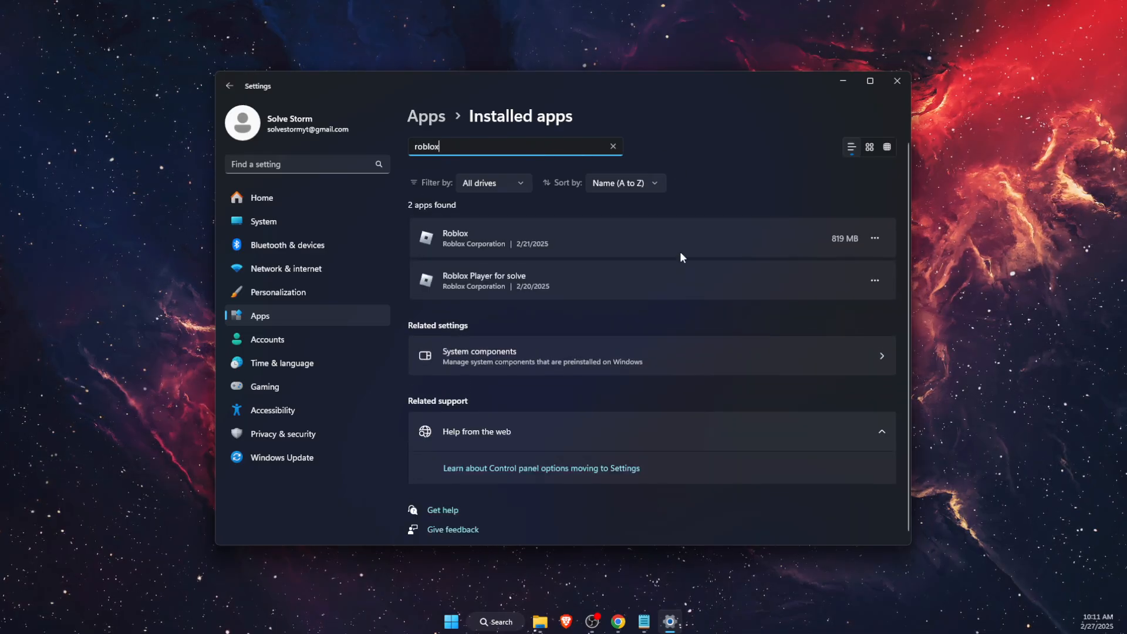
mouse_move(845, 292)
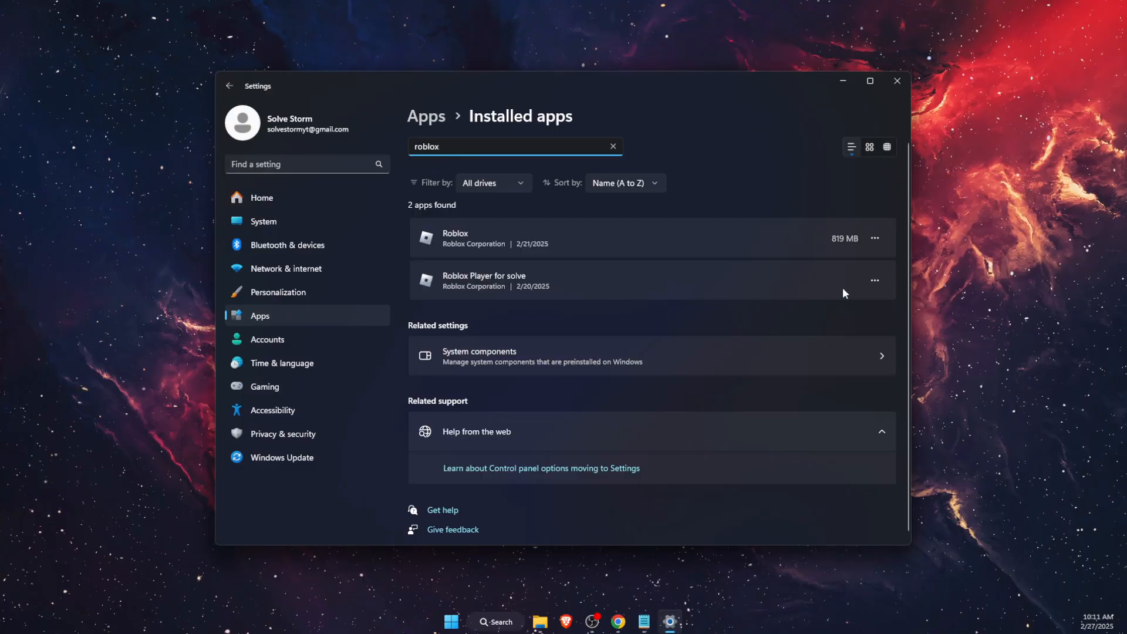
click(875, 281)
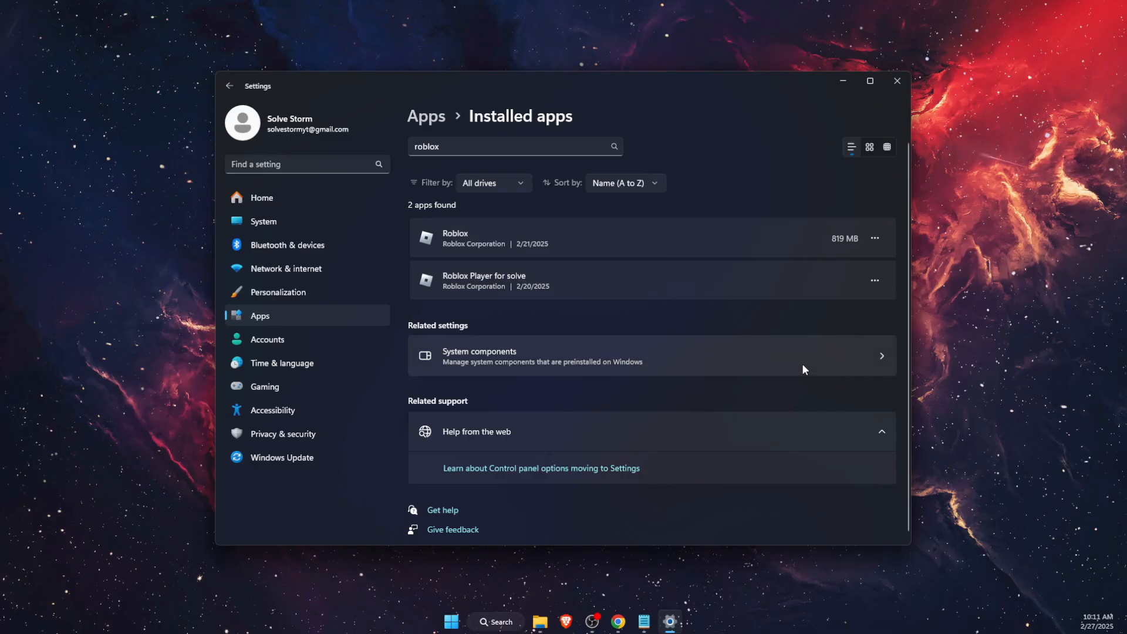
click(896, 80)
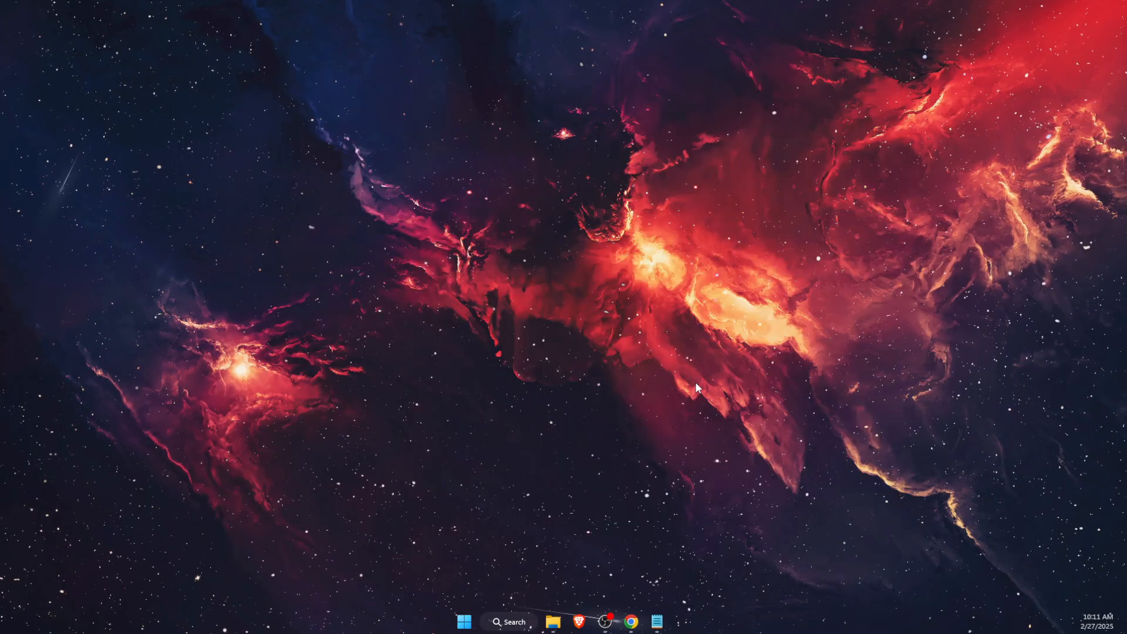
Step: Clear the 'bloxs' search, review the full Local folder, and close File Explorer
click(553, 622)
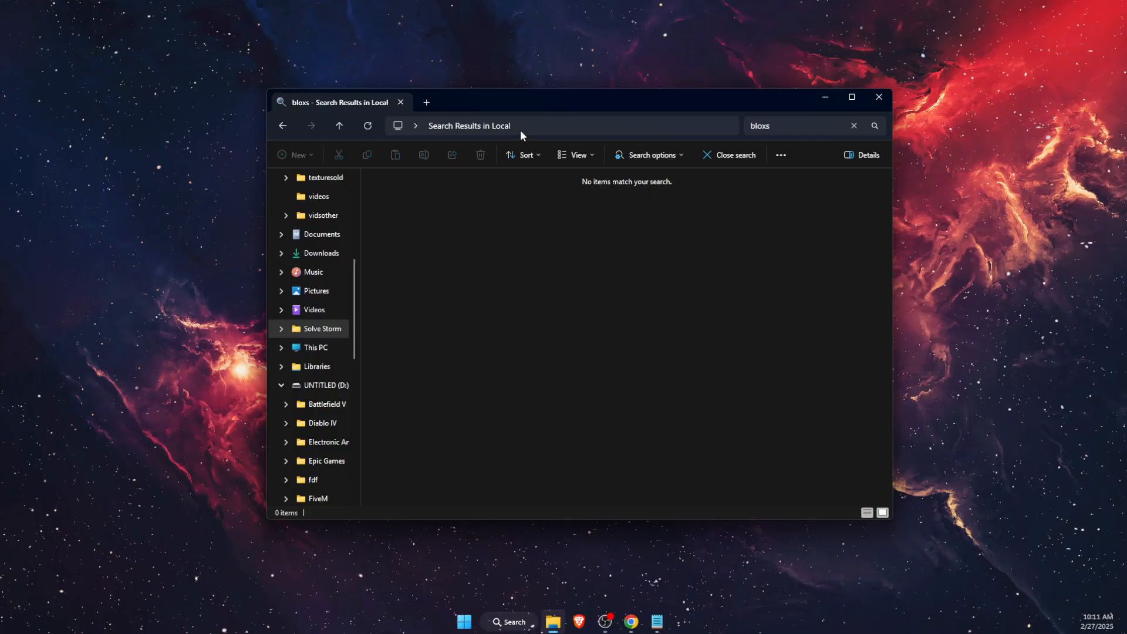
click(853, 125)
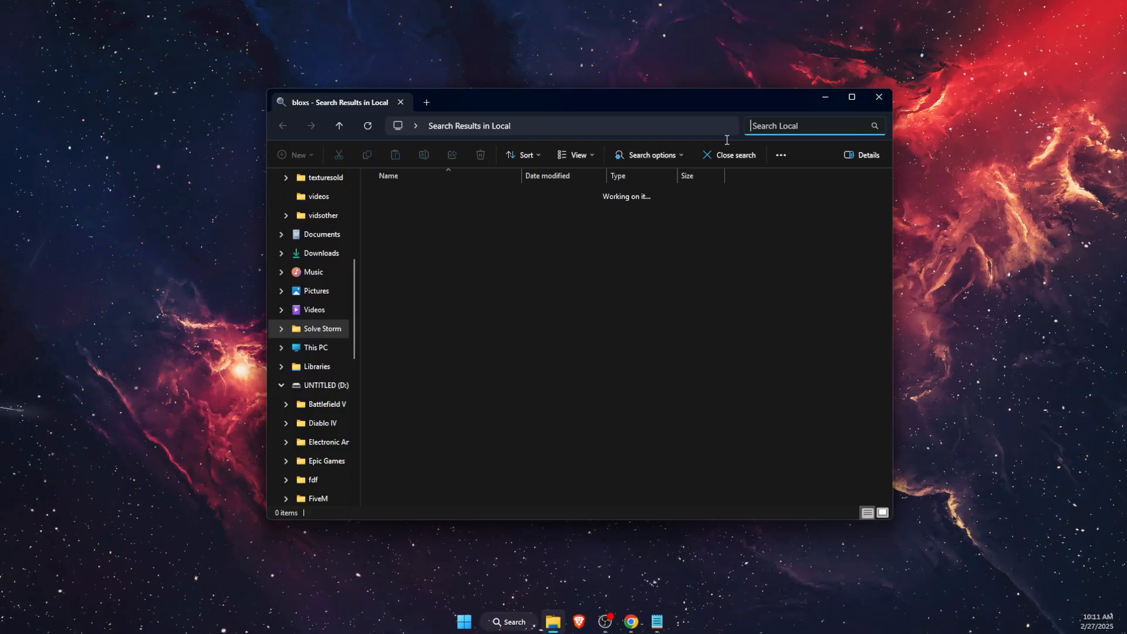
click(730, 154)
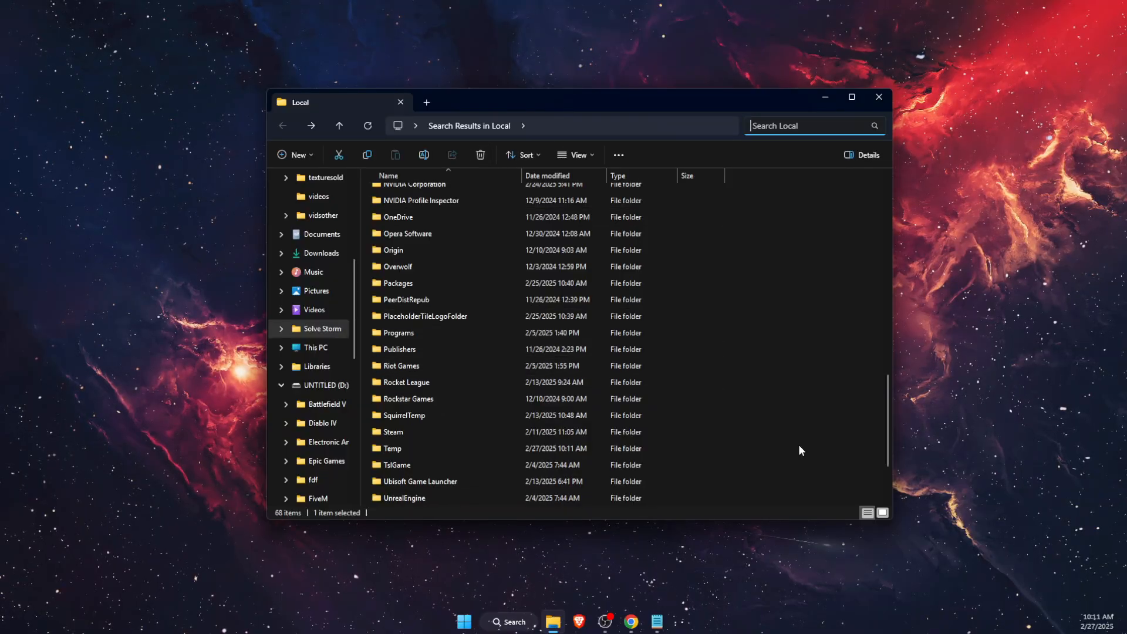
scroll(down, 3)
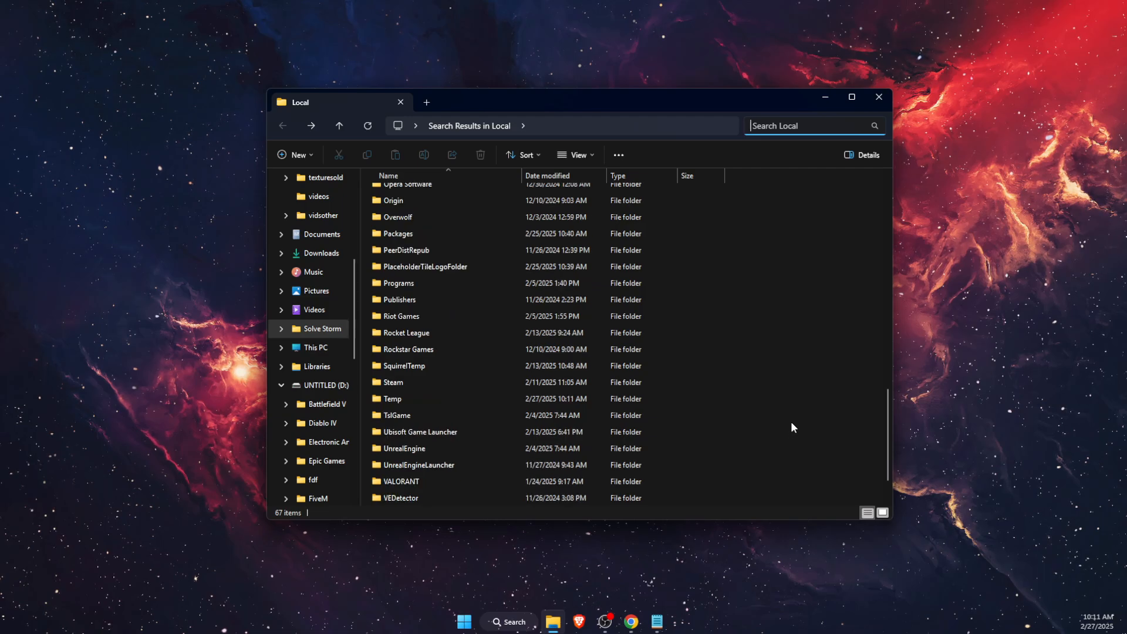
click(878, 97)
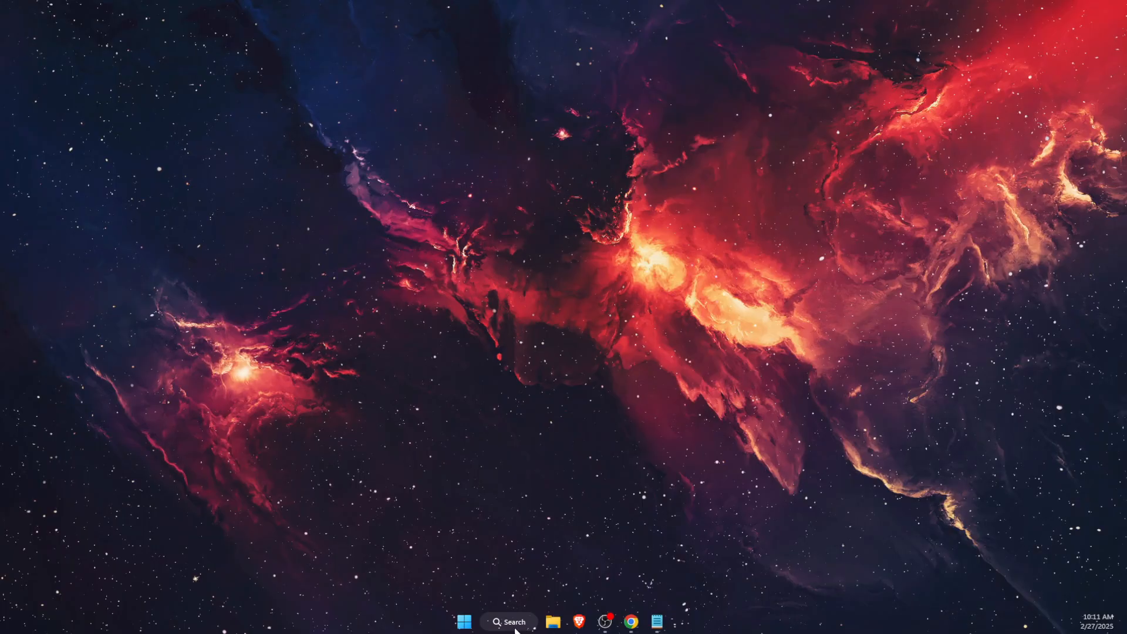
Step: Reopen File Explorer on Downloads with the RobloxPlayerInstaller listed
click(551, 621)
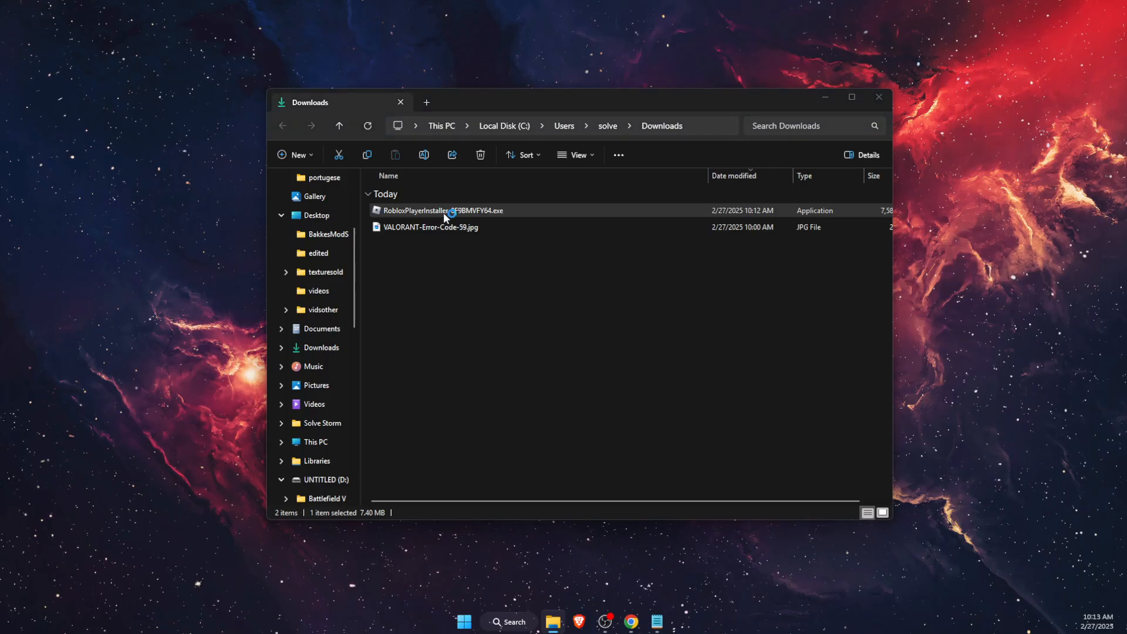
mouse_move(442, 210)
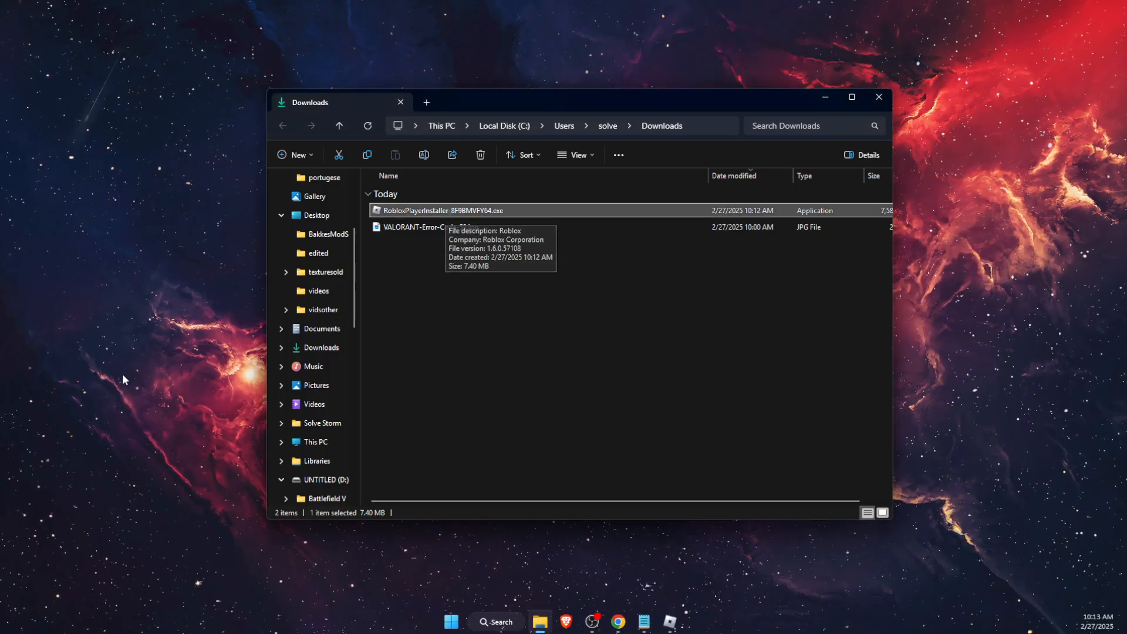